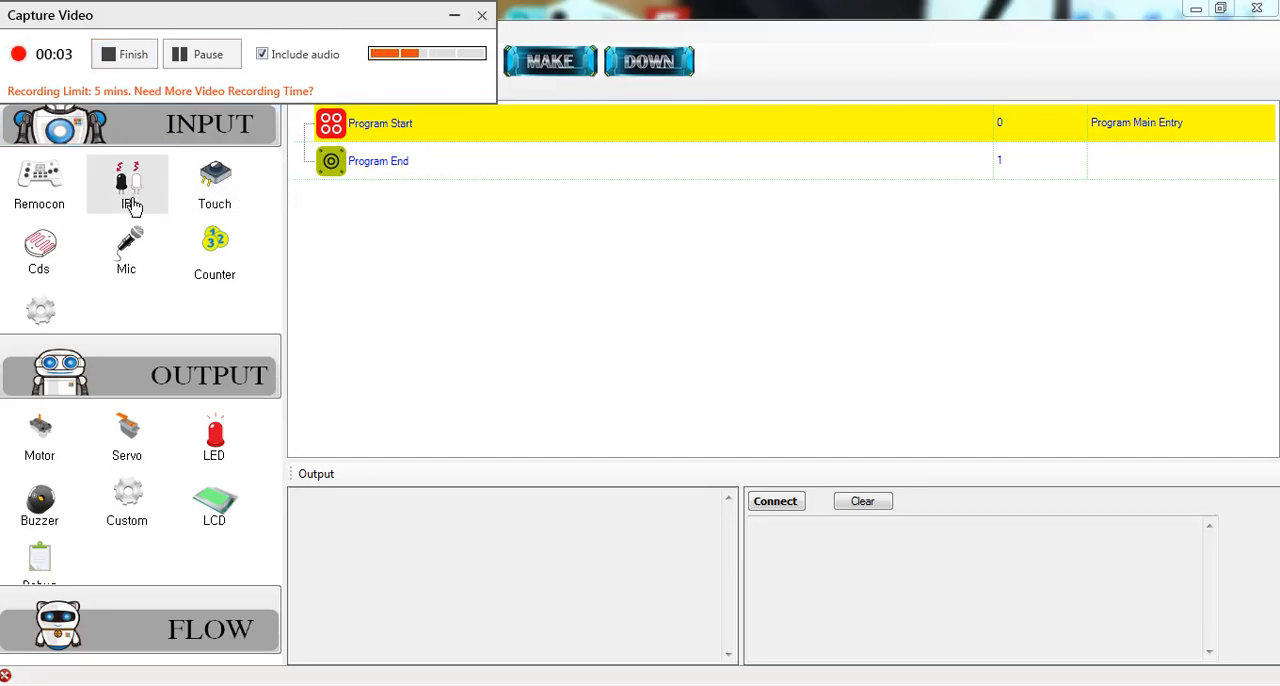
{"action": "mouse_move", "coordinate": [148, 192]}
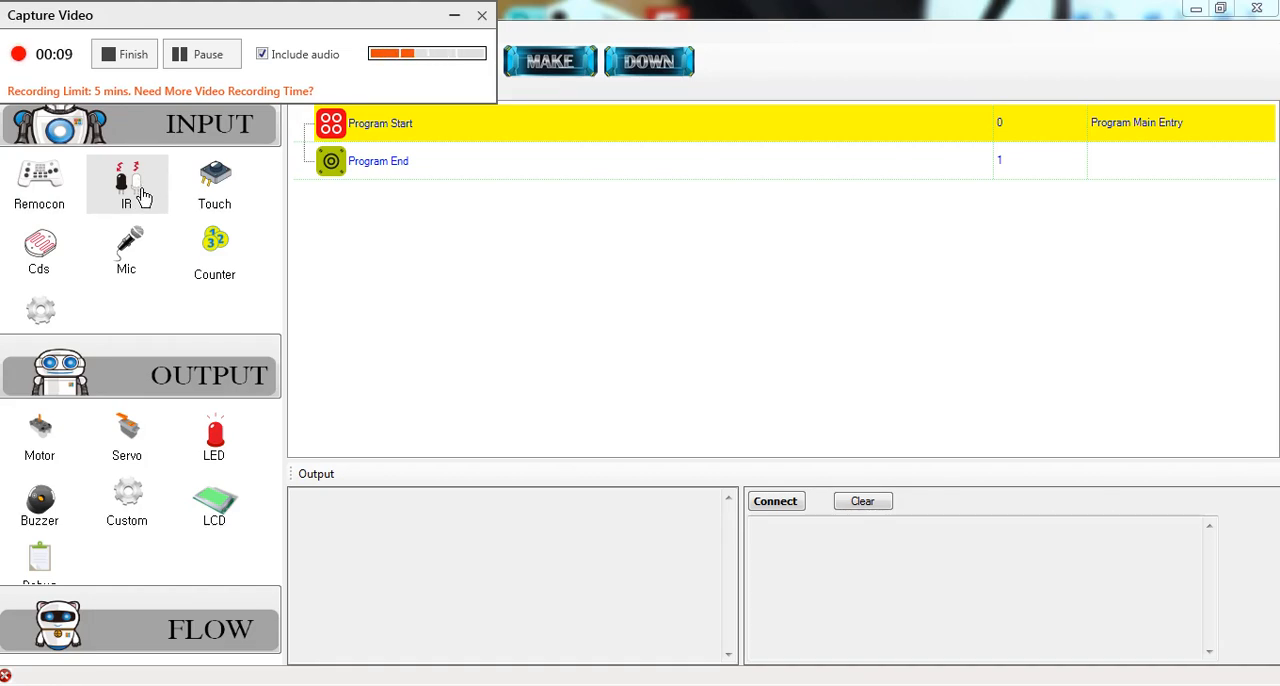
{"action": "mouse_move", "coordinate": [162, 176]}
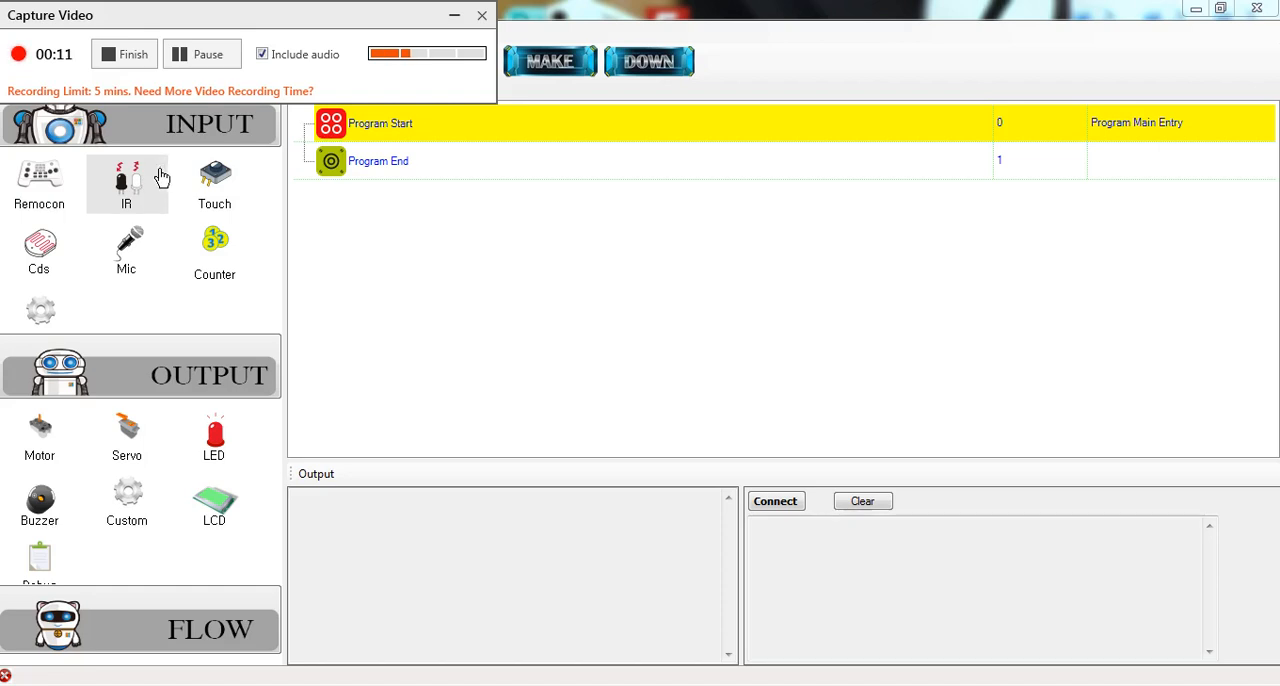
{"action": "mouse_move", "coordinate": [136, 188]}
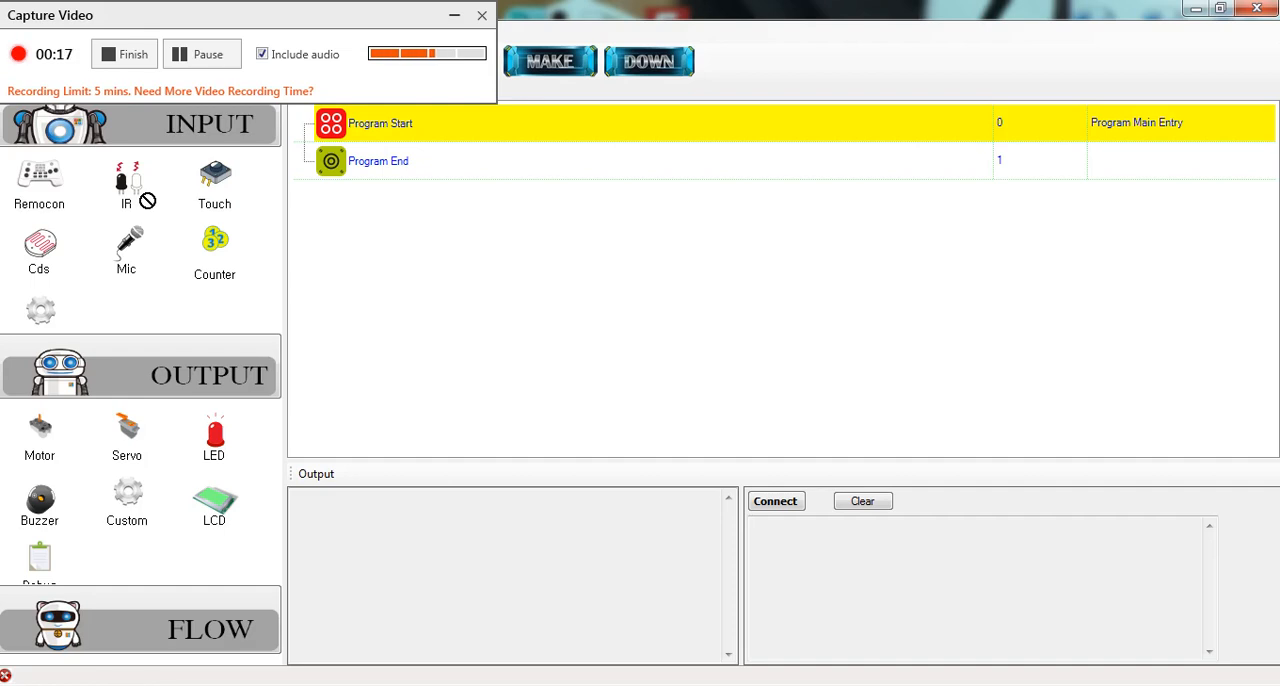
{"action": "mouse_move", "coordinate": [172, 188]}
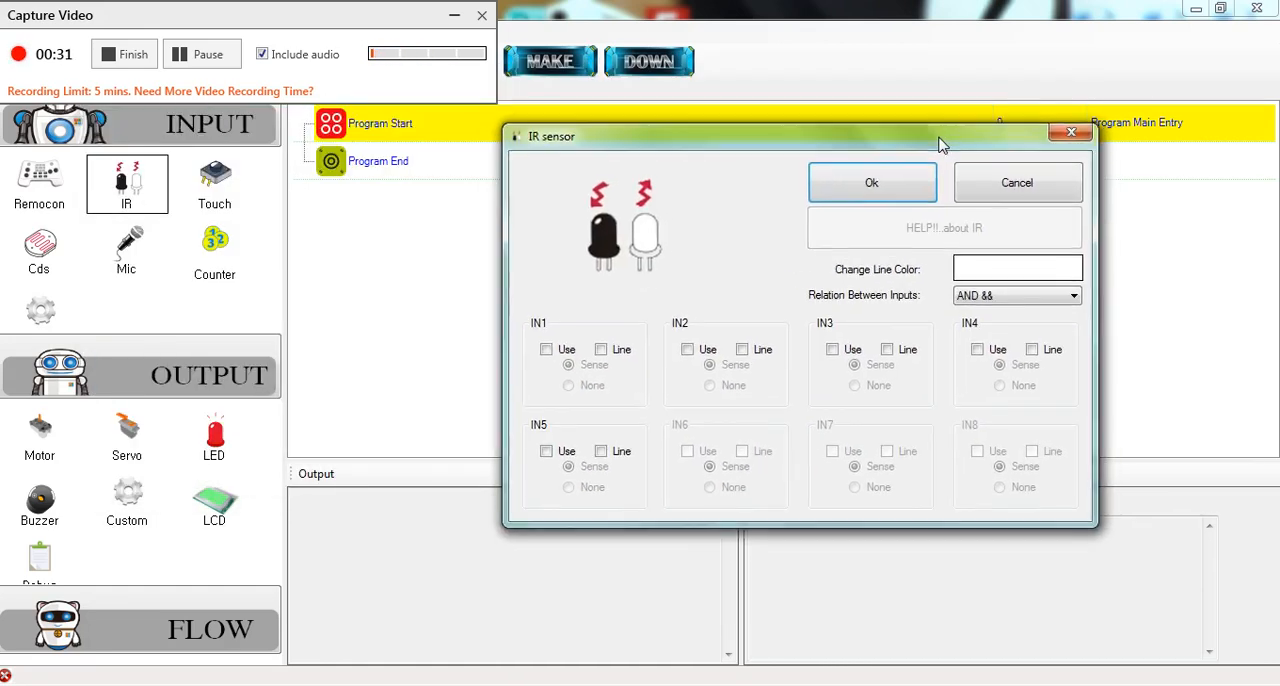
- Enable IR input 1 in Sense mode and confirm, adding the IR condition to the flowchart
{"action": "left_click_drag", "start_coordinate": [940, 136], "coordinate": [704, 108]}
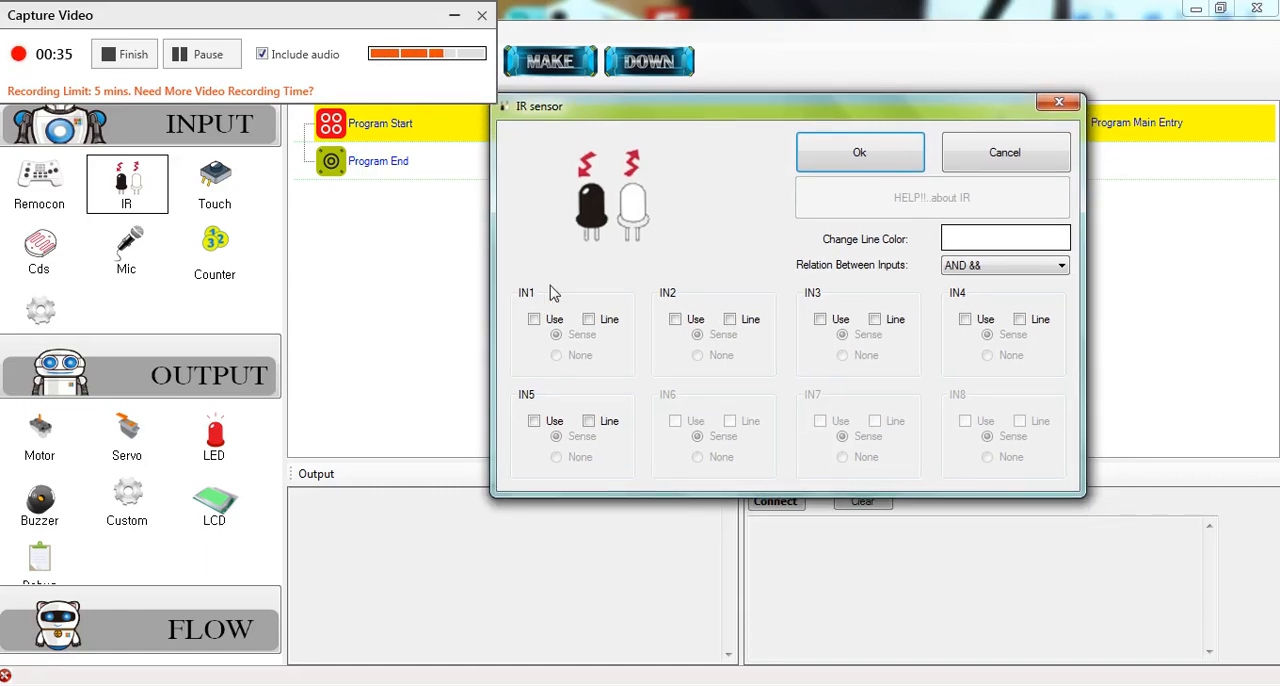
{"action": "mouse_move", "coordinate": [688, 300]}
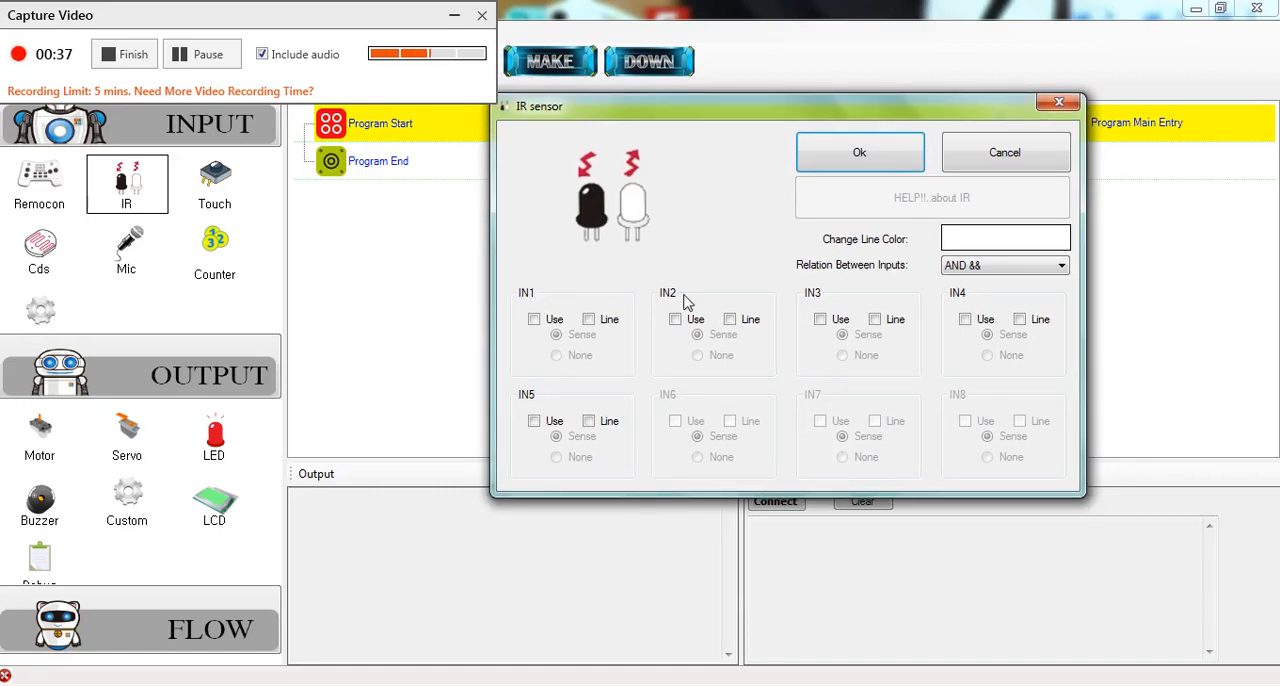
{"action": "mouse_move", "coordinate": [520, 348]}
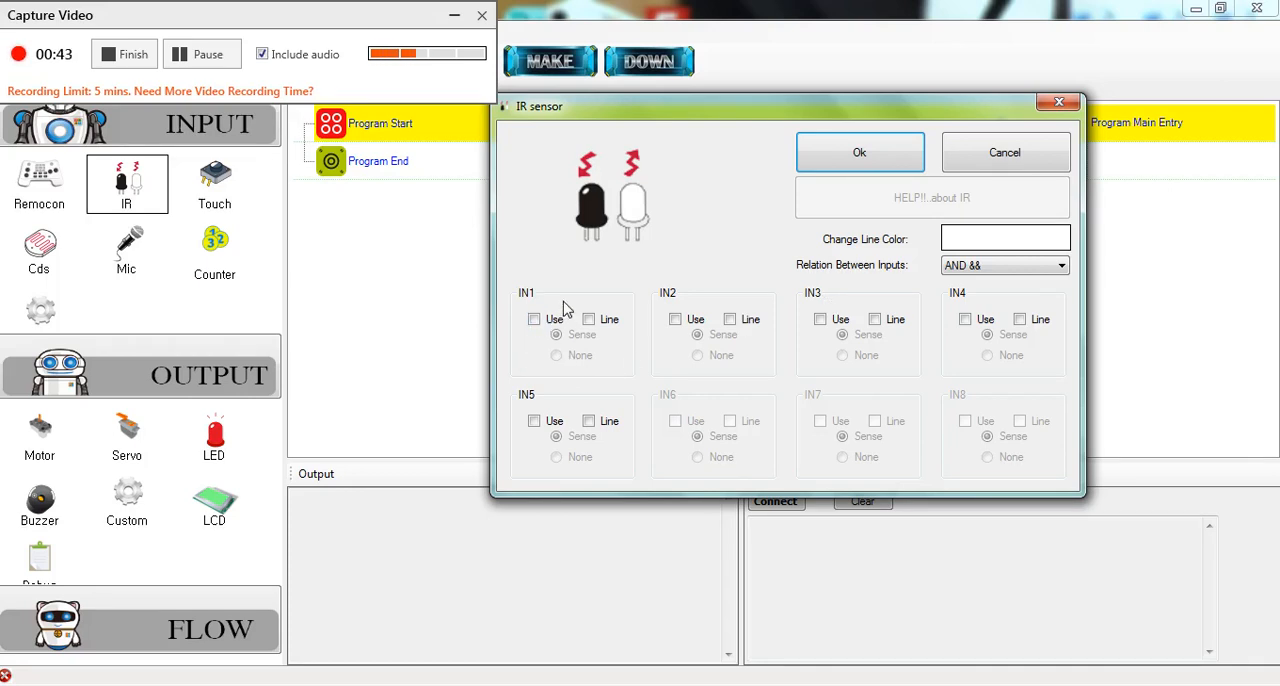
{"action": "mouse_move", "coordinate": [562, 292]}
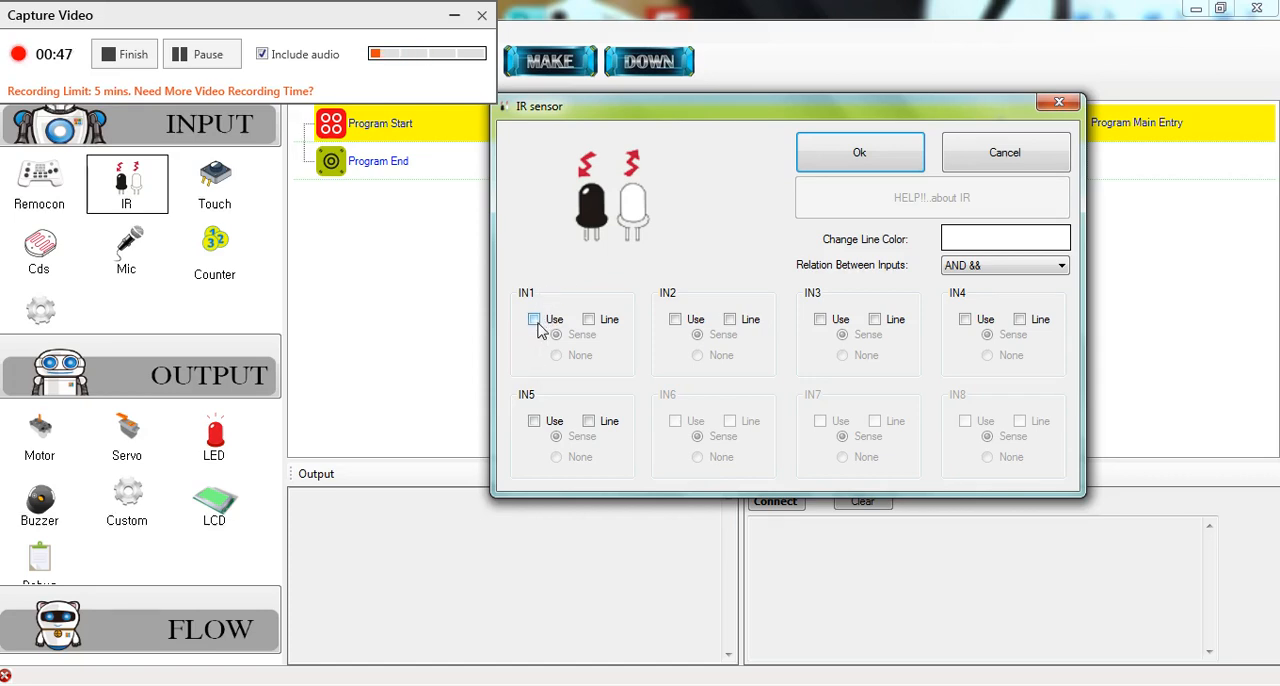
{"action": "left_click", "coordinate": [534, 320]}
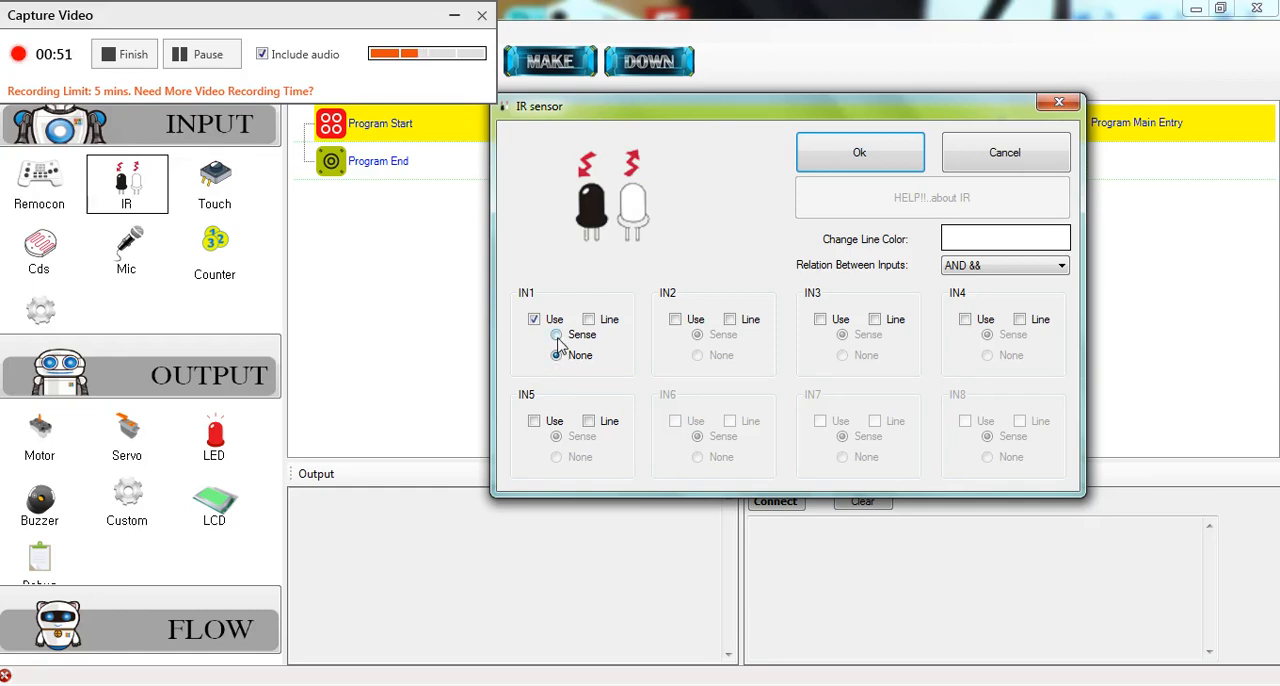
{"action": "left_click", "coordinate": [556, 336]}
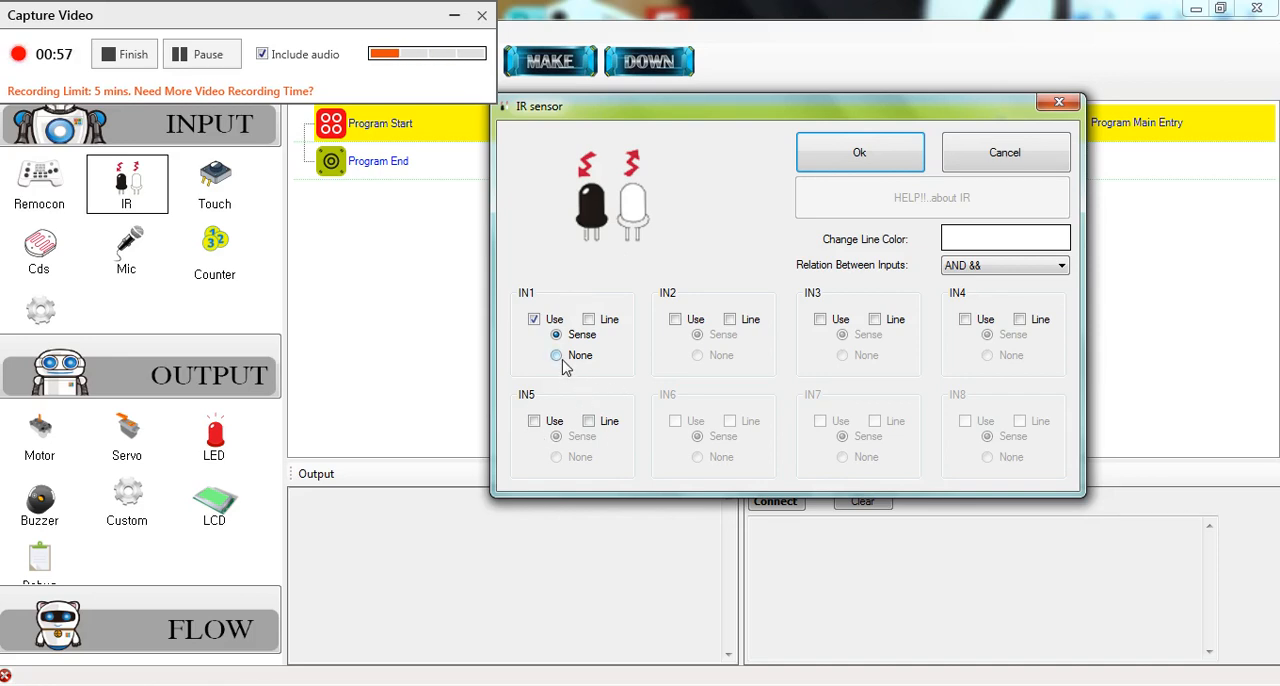
{"action": "left_click", "coordinate": [556, 356]}
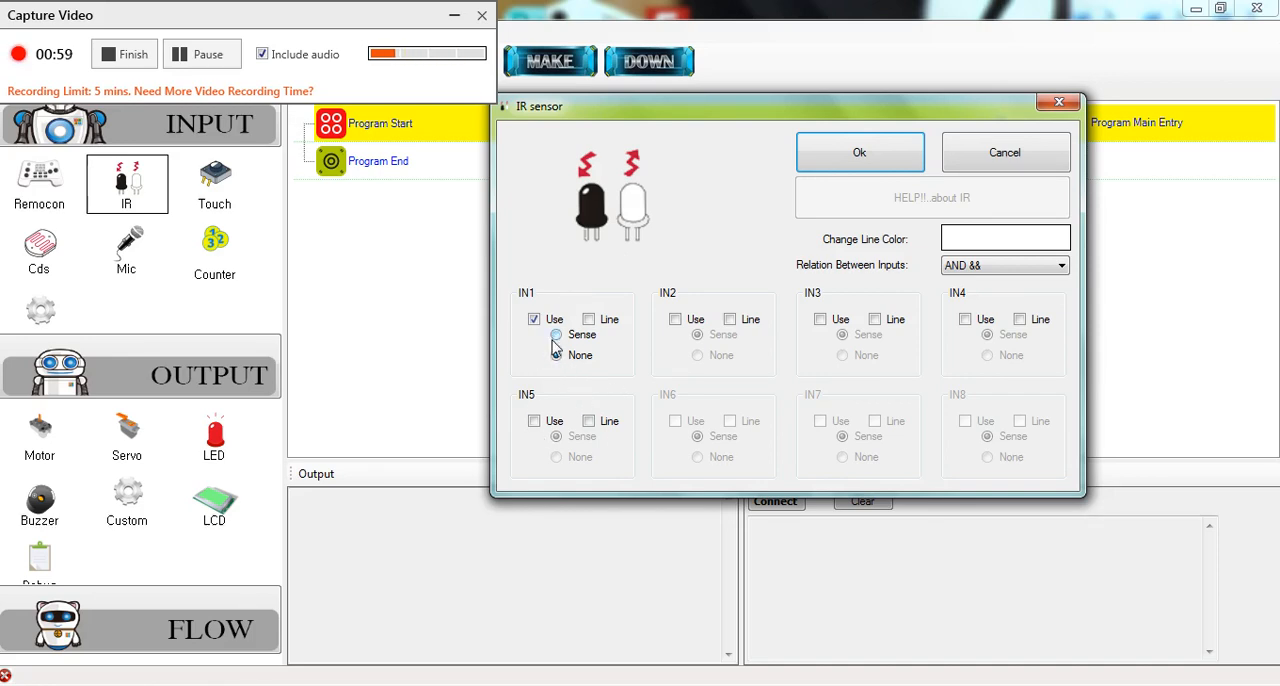
{"action": "left_click", "coordinate": [556, 356]}
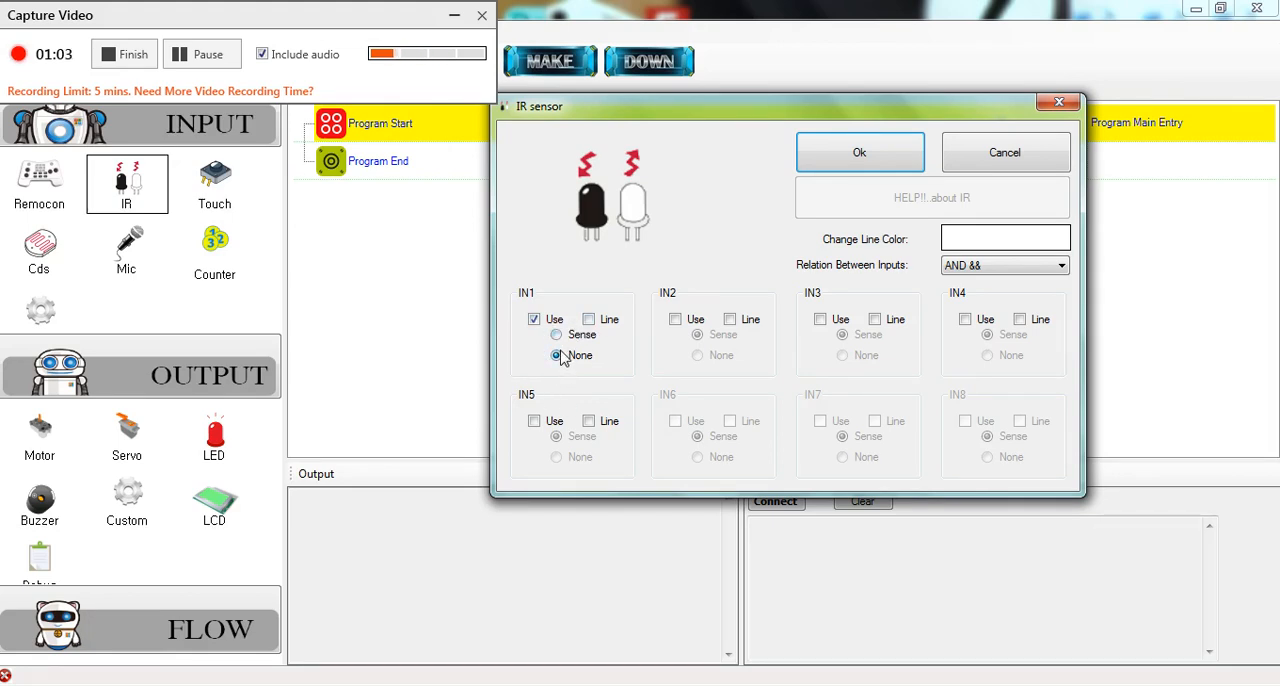
{"action": "left_click", "coordinate": [556, 334]}
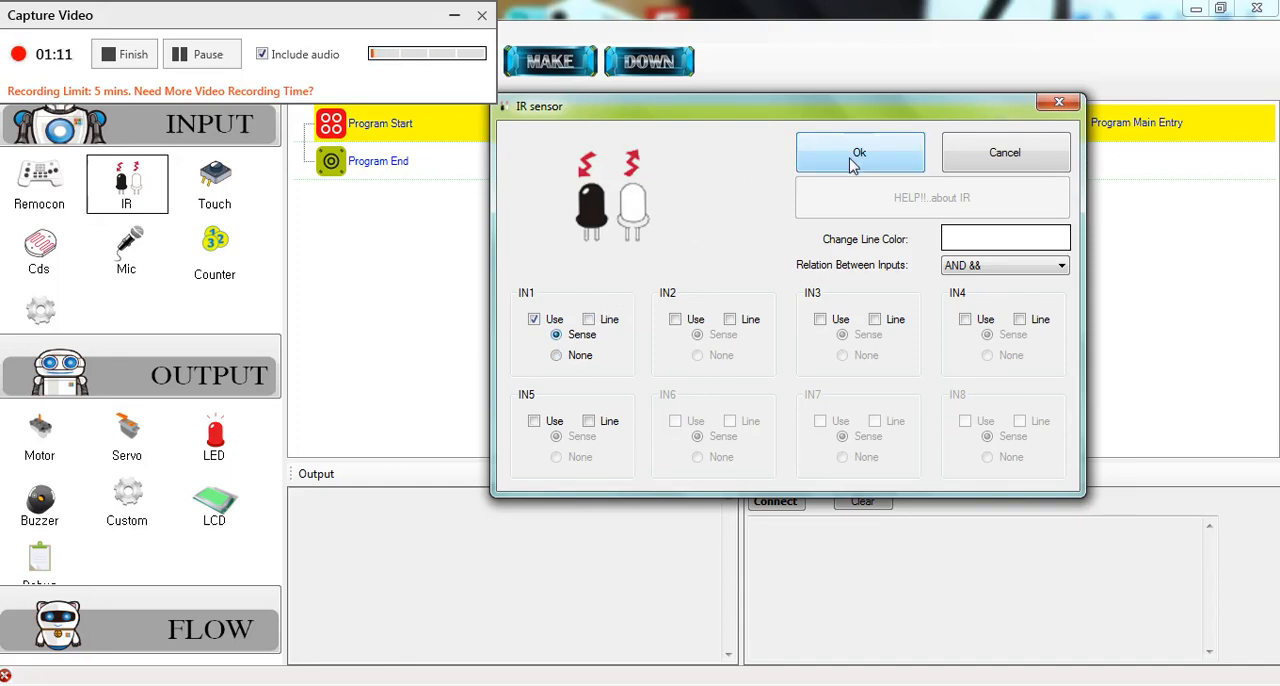
{"action": "left_click", "coordinate": [860, 152]}
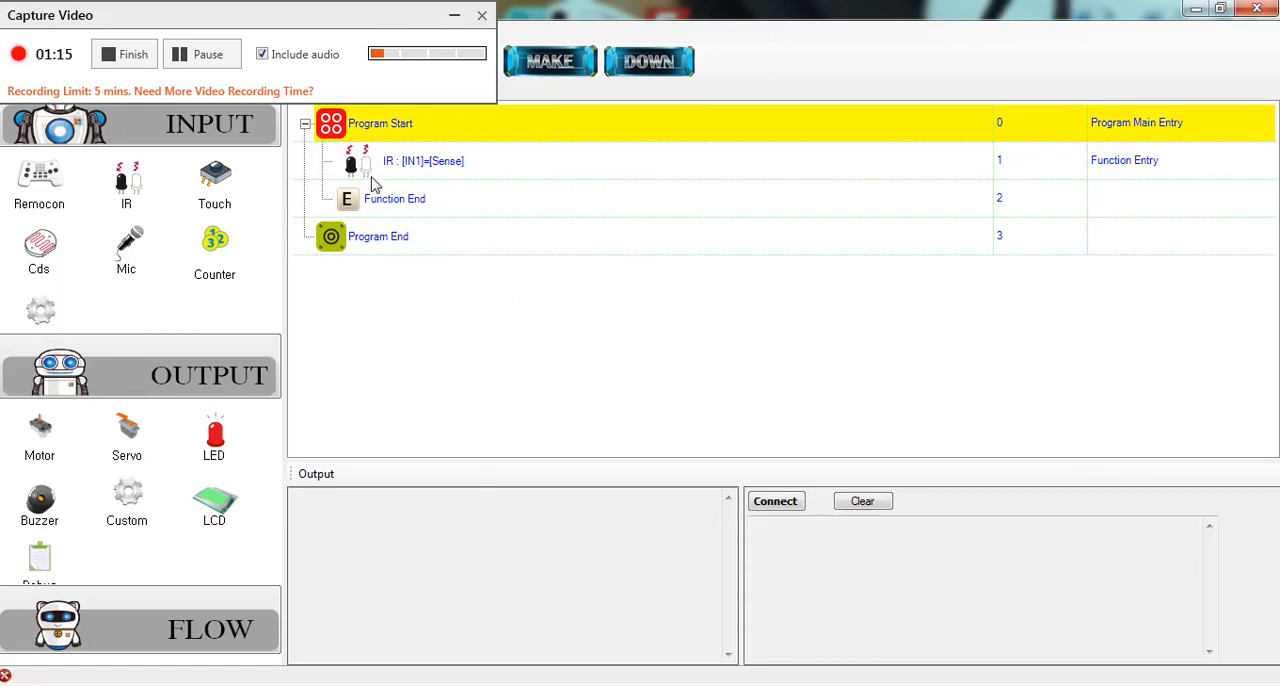
{"action": "mouse_move", "coordinate": [488, 168]}
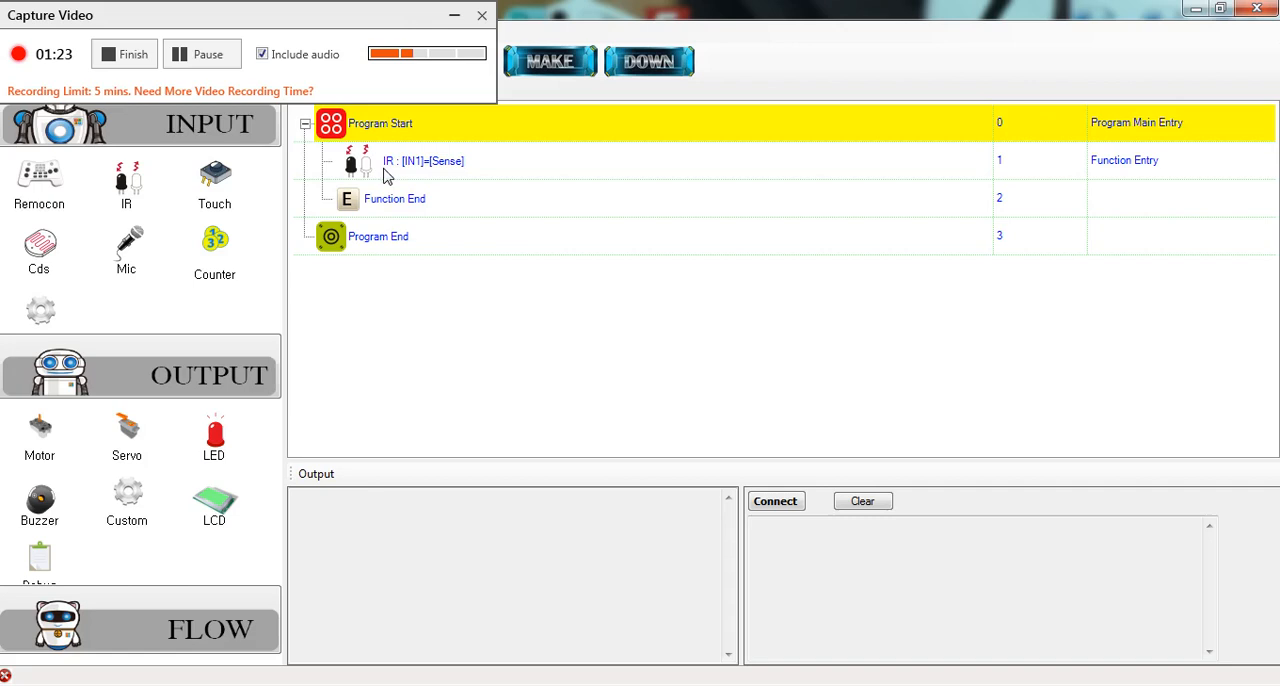
{"action": "mouse_move", "coordinate": [416, 214]}
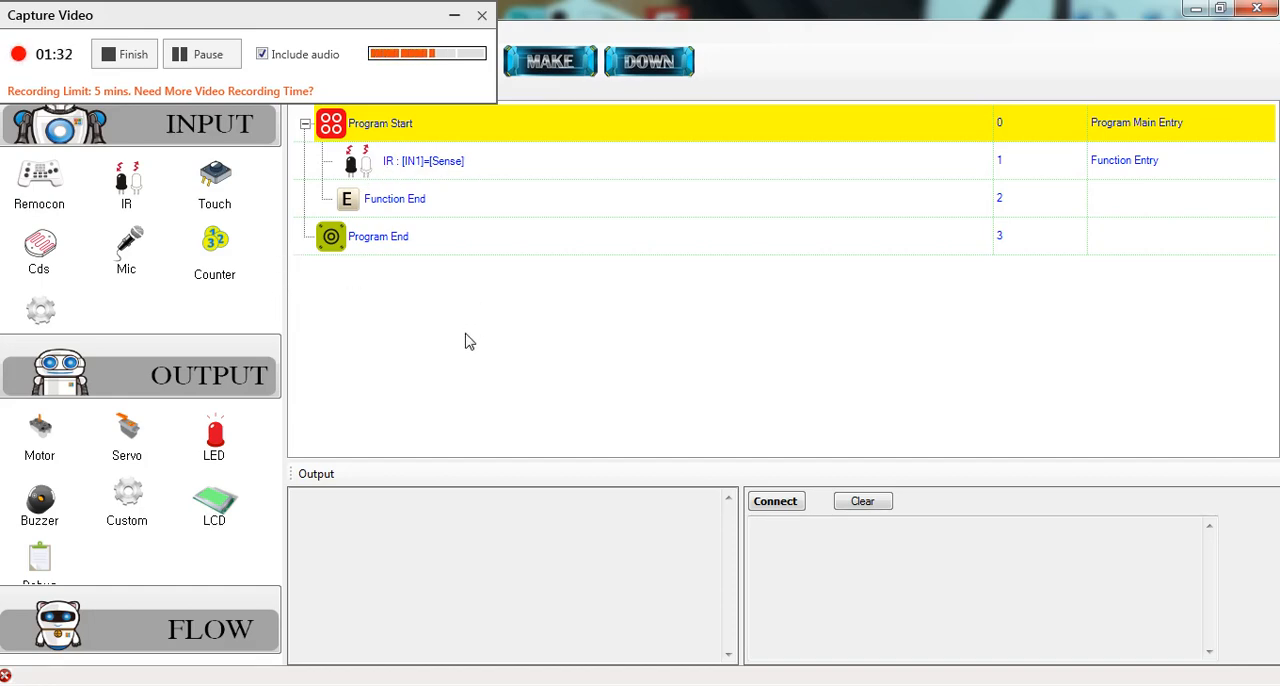
{"action": "mouse_move", "coordinate": [300, 452]}
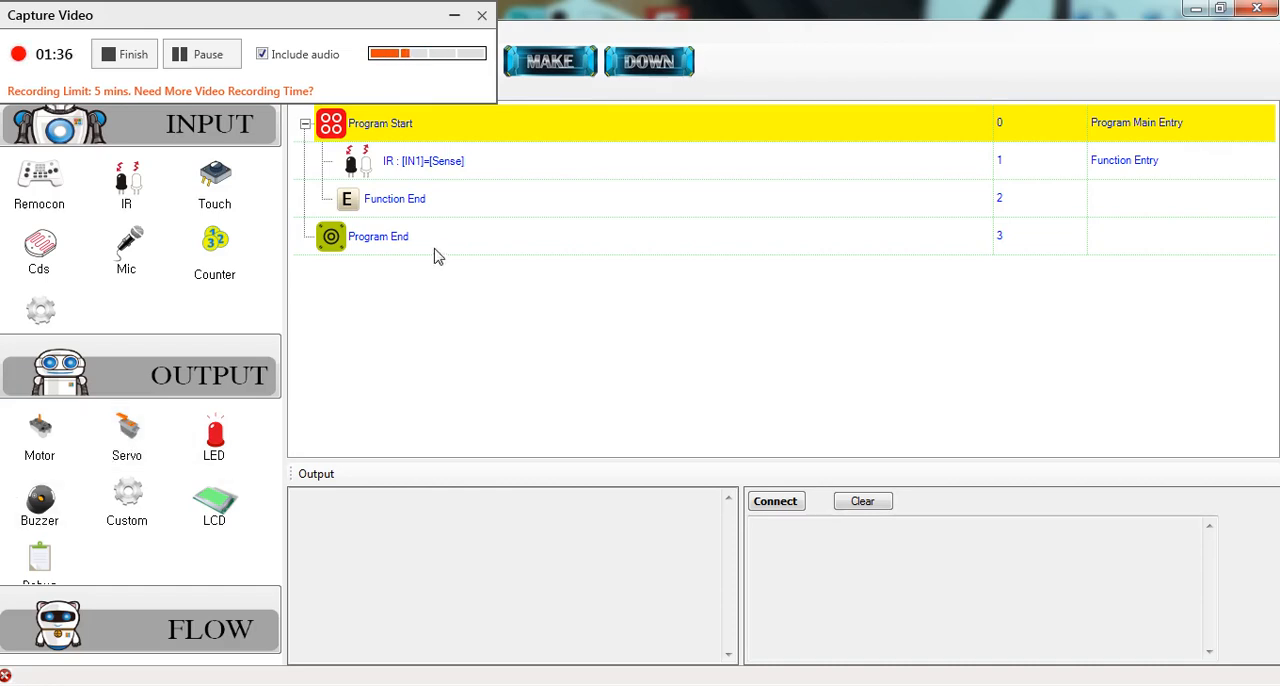
{"action": "mouse_move", "coordinate": [40, 430]}
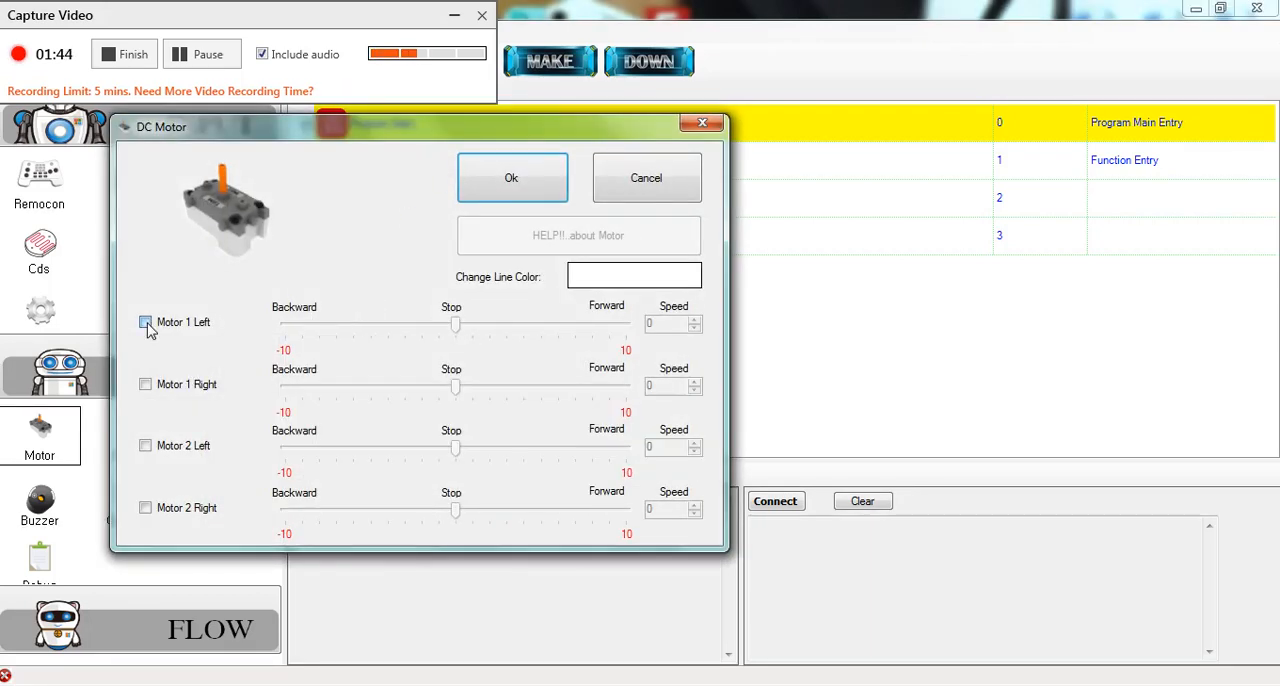
- Set Motor 1 Left and Motor 1 Right to backward -10 and confirm the motor action
{"action": "left_click", "coordinate": [146, 384]}
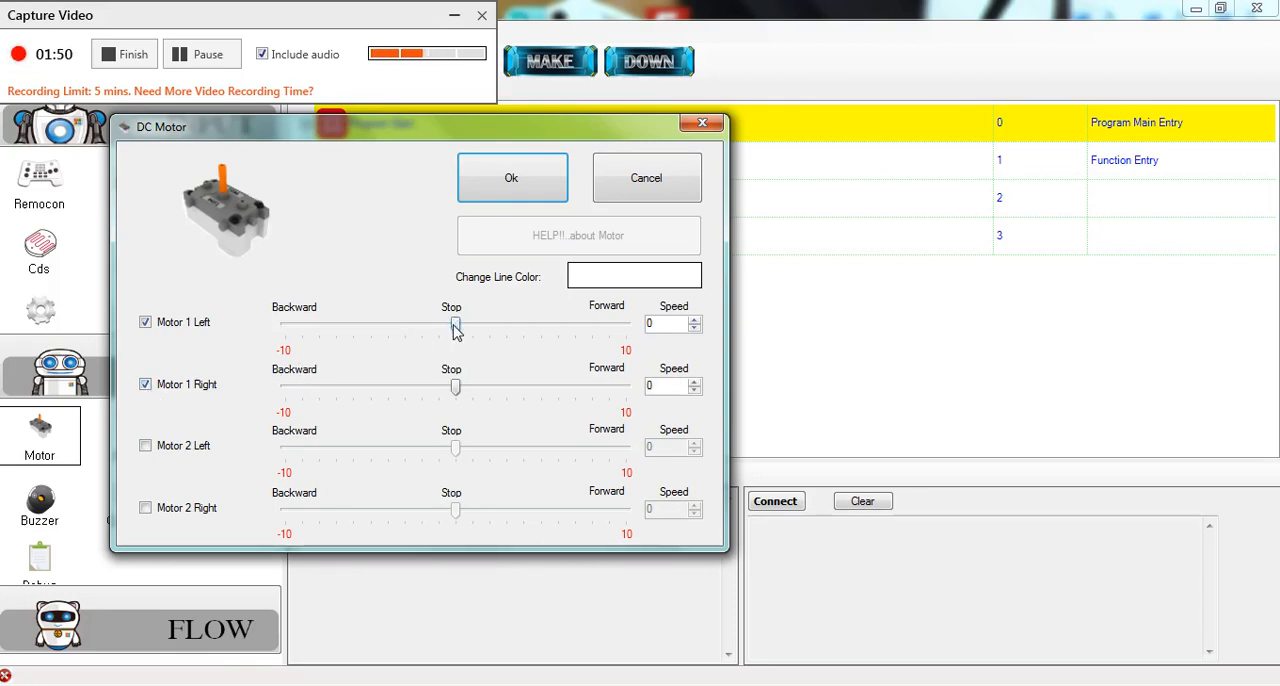
{"action": "left_click_drag", "start_coordinate": [456, 324], "coordinate": [284, 324]}
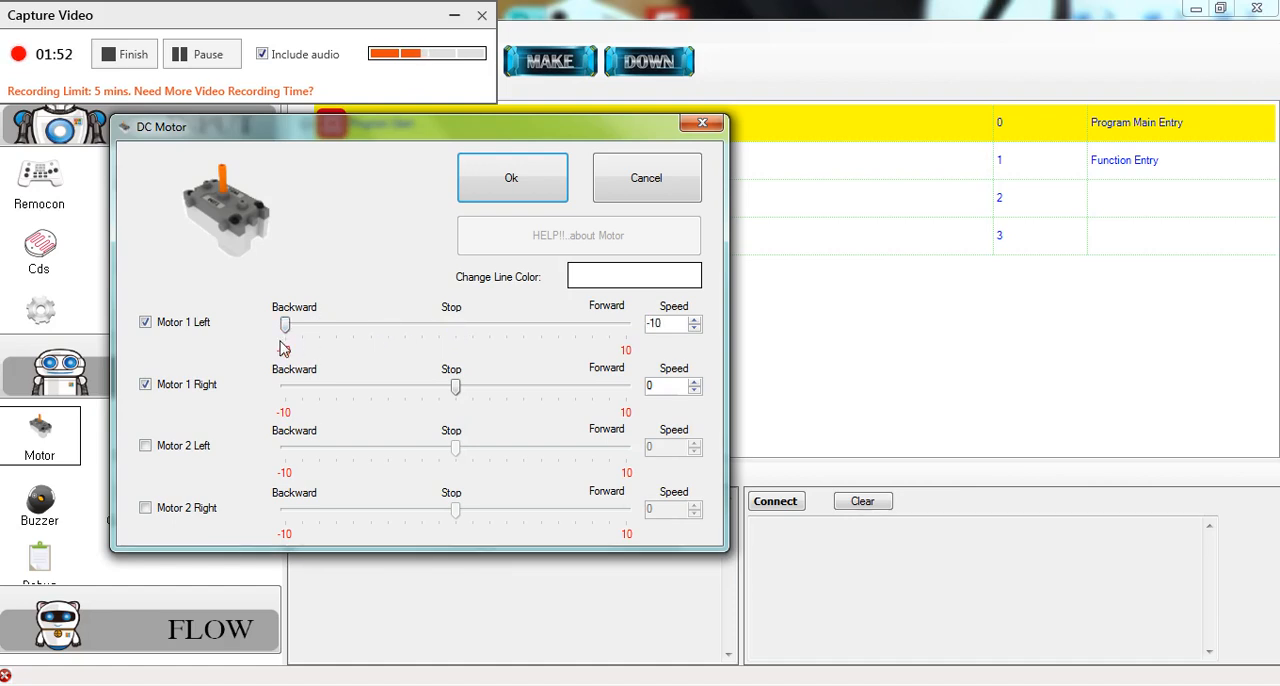
{"action": "left_click_drag", "start_coordinate": [456, 388], "coordinate": [302, 388]}
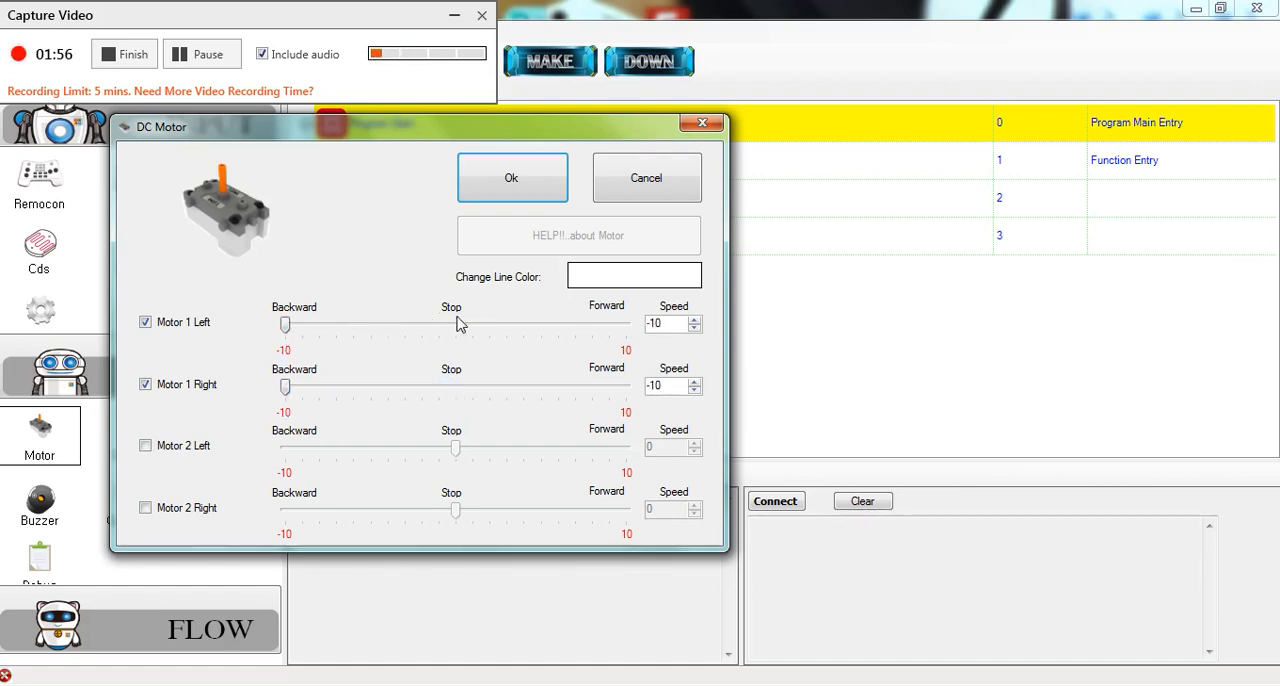
{"action": "mouse_move", "coordinate": [380, 264]}
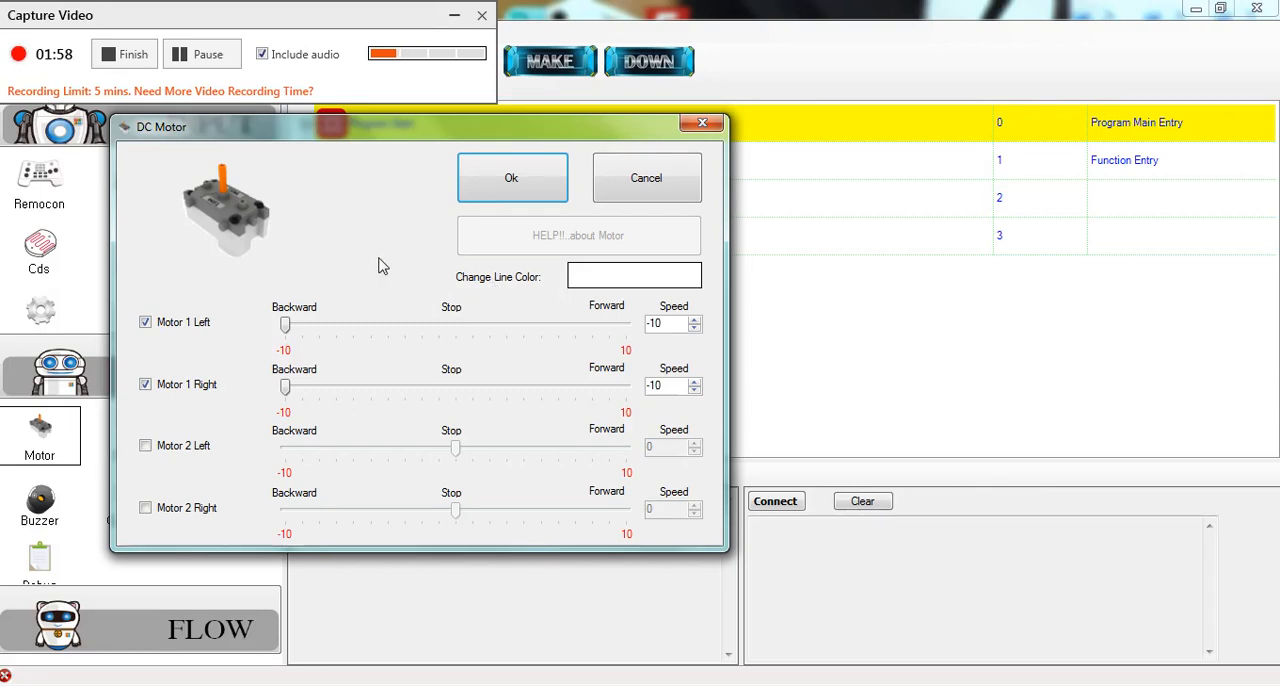
{"action": "mouse_move", "coordinate": [380, 376]}
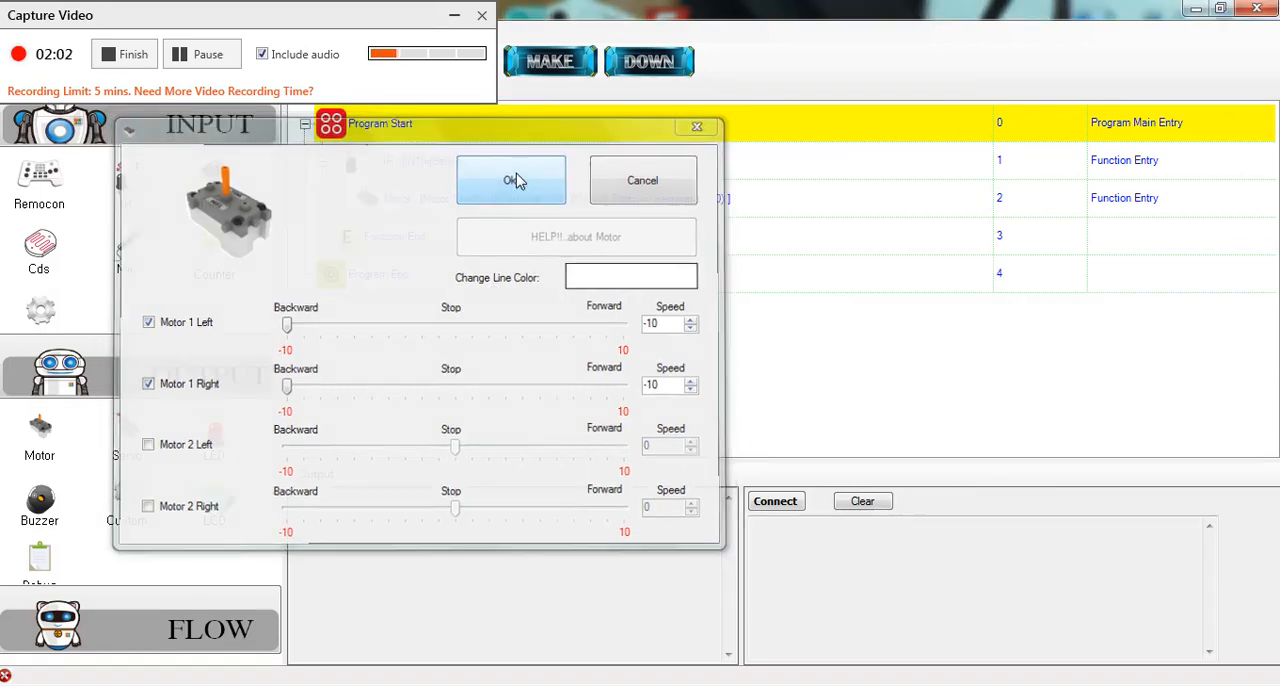
{"action": "left_click", "coordinate": [512, 180]}
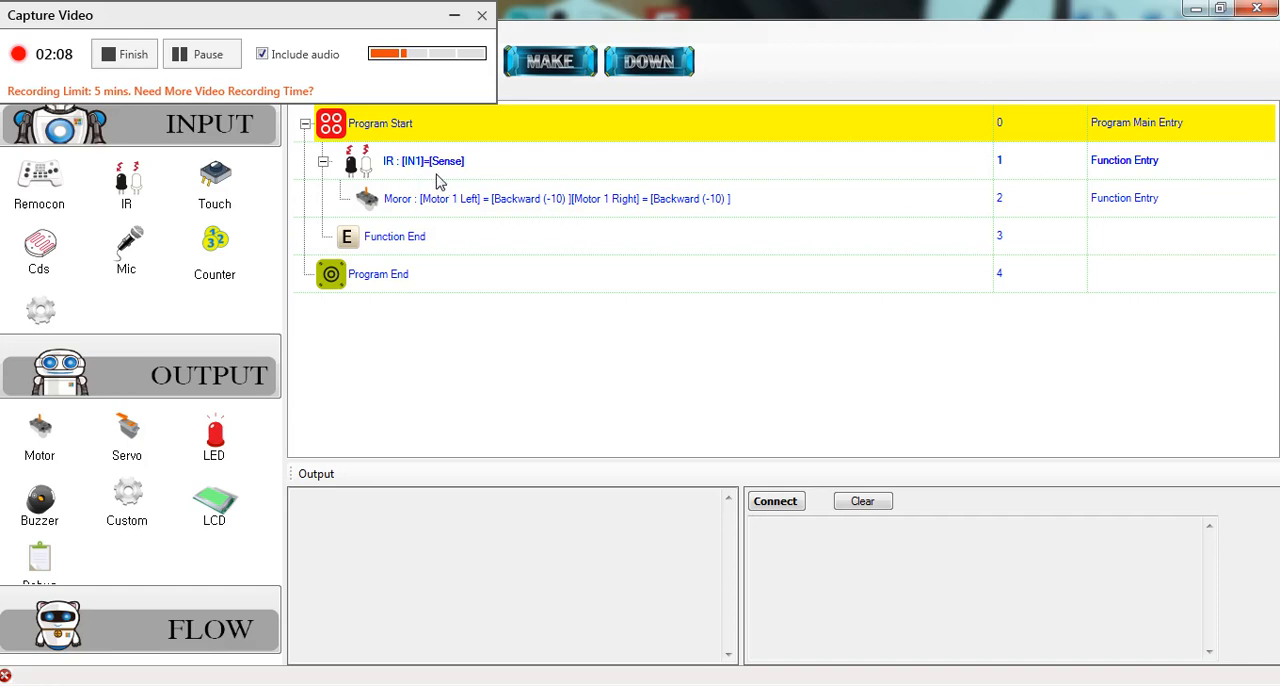
{"action": "mouse_move", "coordinate": [378, 200]}
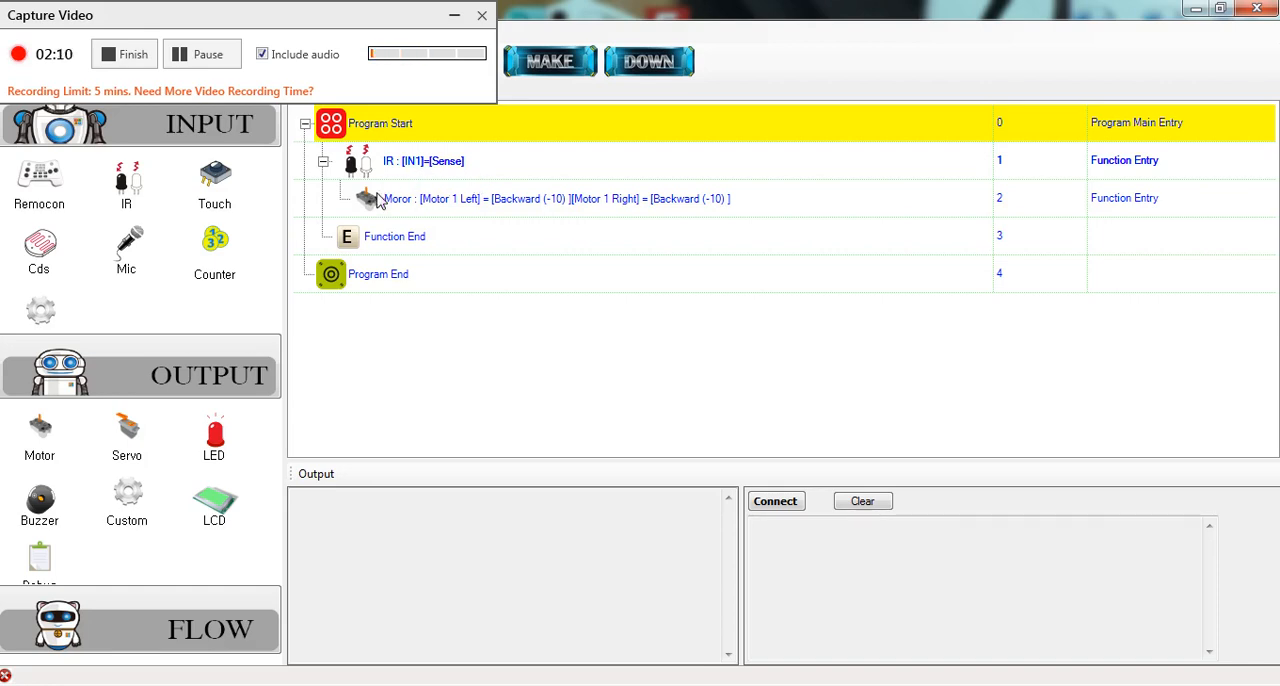
{"action": "mouse_move", "coordinate": [678, 208]}
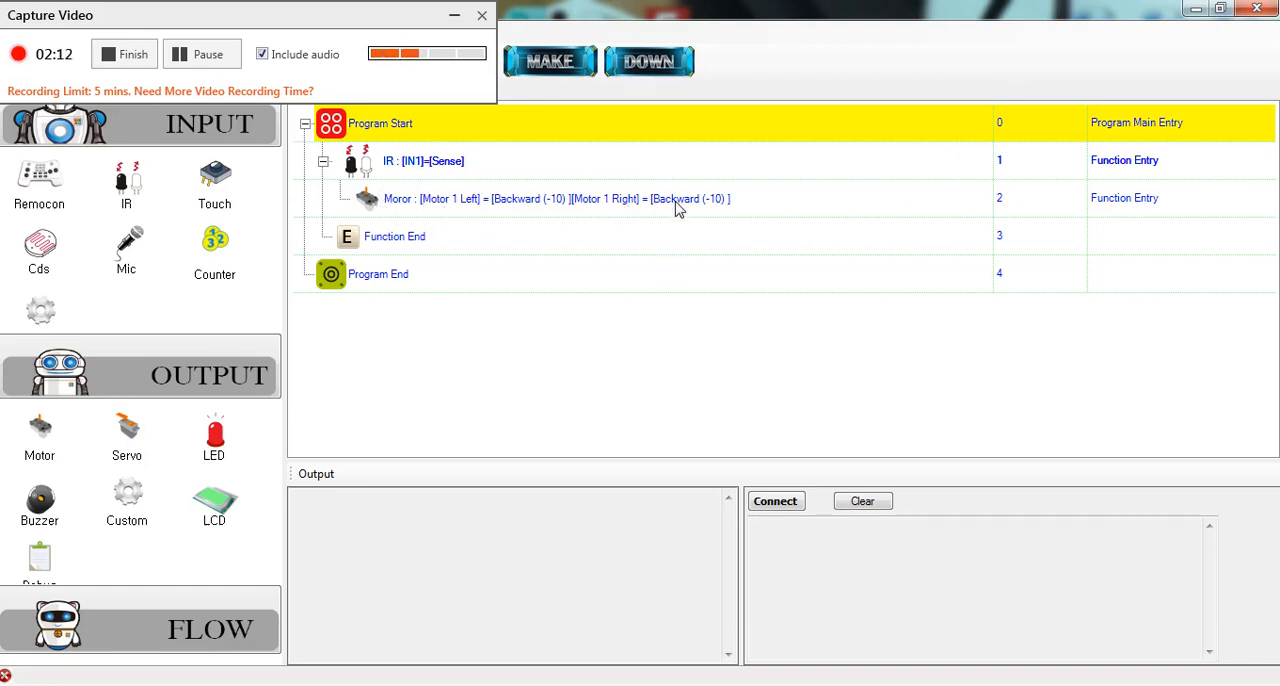
{"action": "mouse_move", "coordinate": [498, 218]}
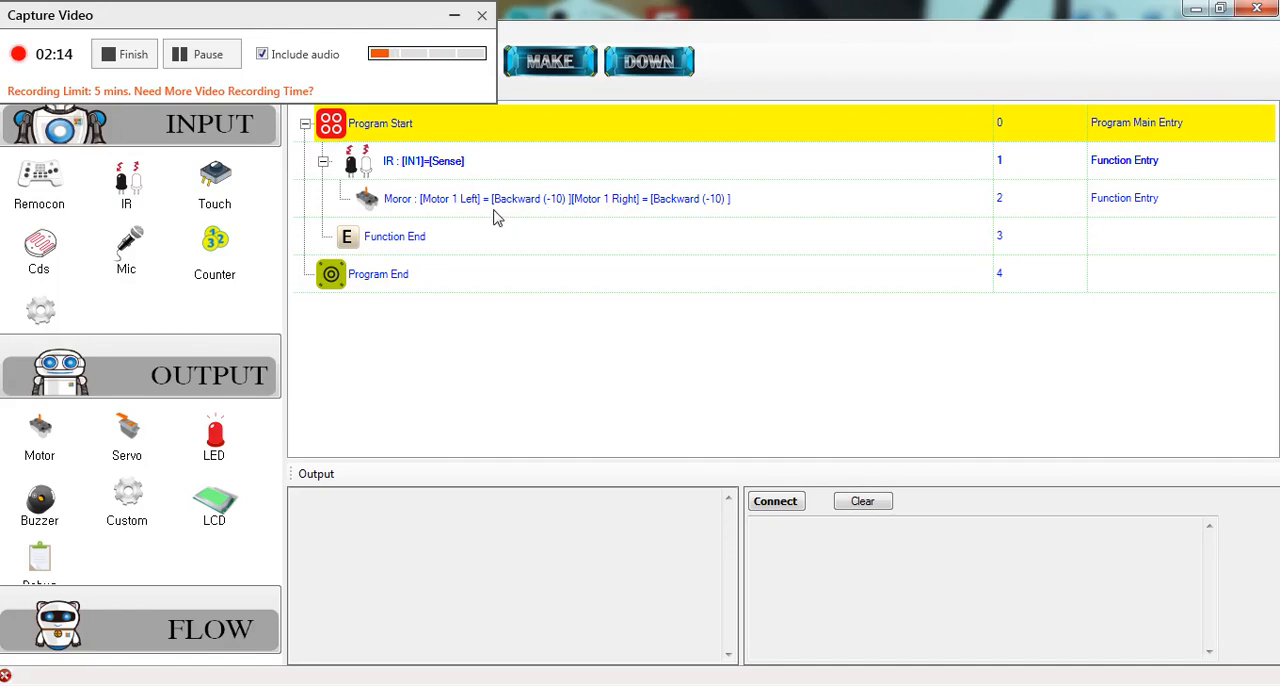
{"action": "mouse_move", "coordinate": [580, 210]}
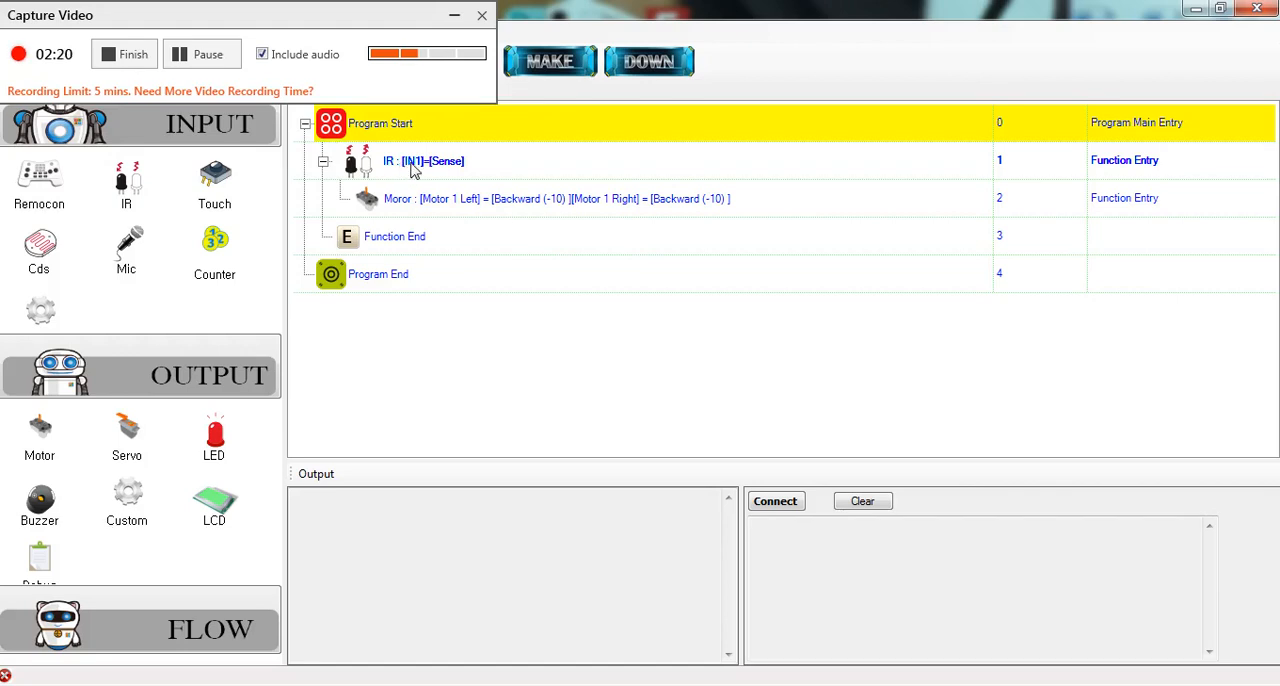
{"action": "mouse_move", "coordinate": [520, 172]}
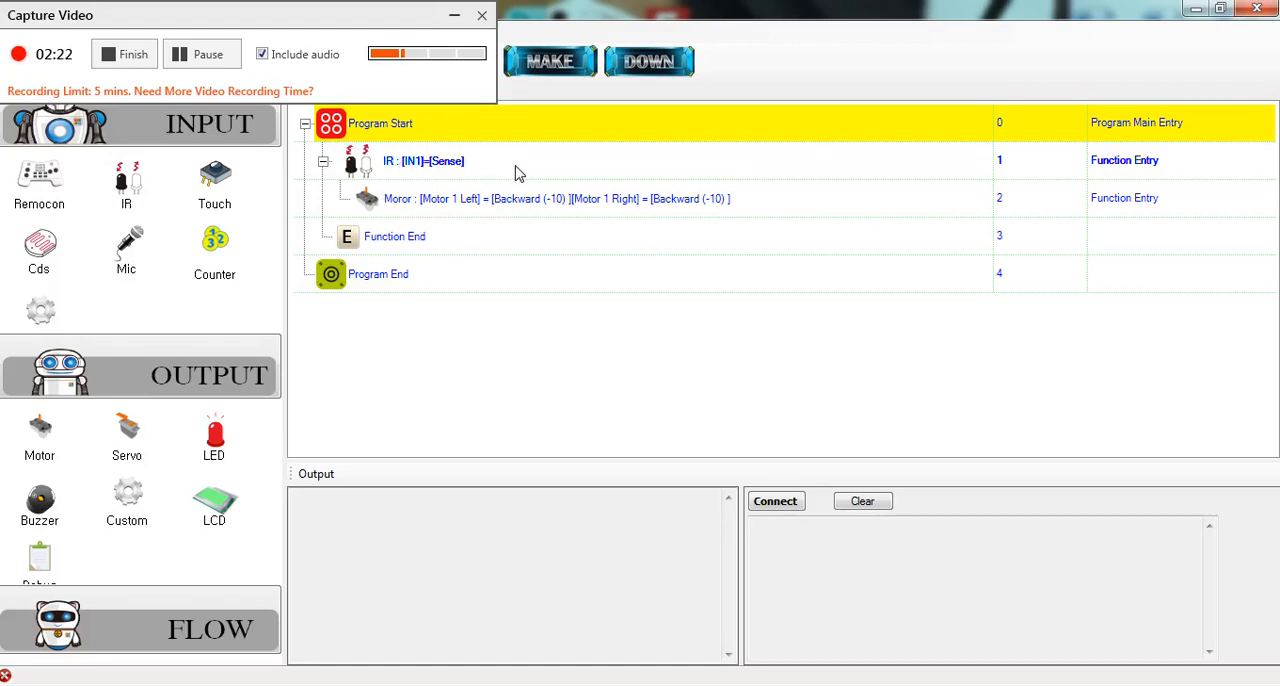